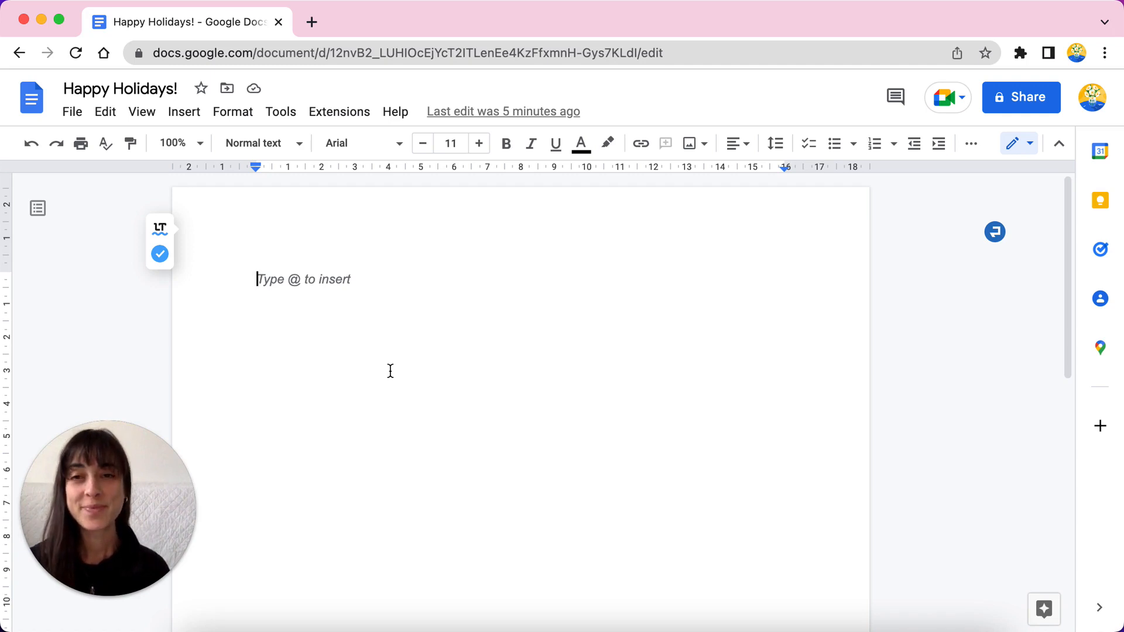
Step: Launch Labelmaker's Create labels panel from the Extensions menu
{"action": "left_click", "coordinate": [338, 112]}
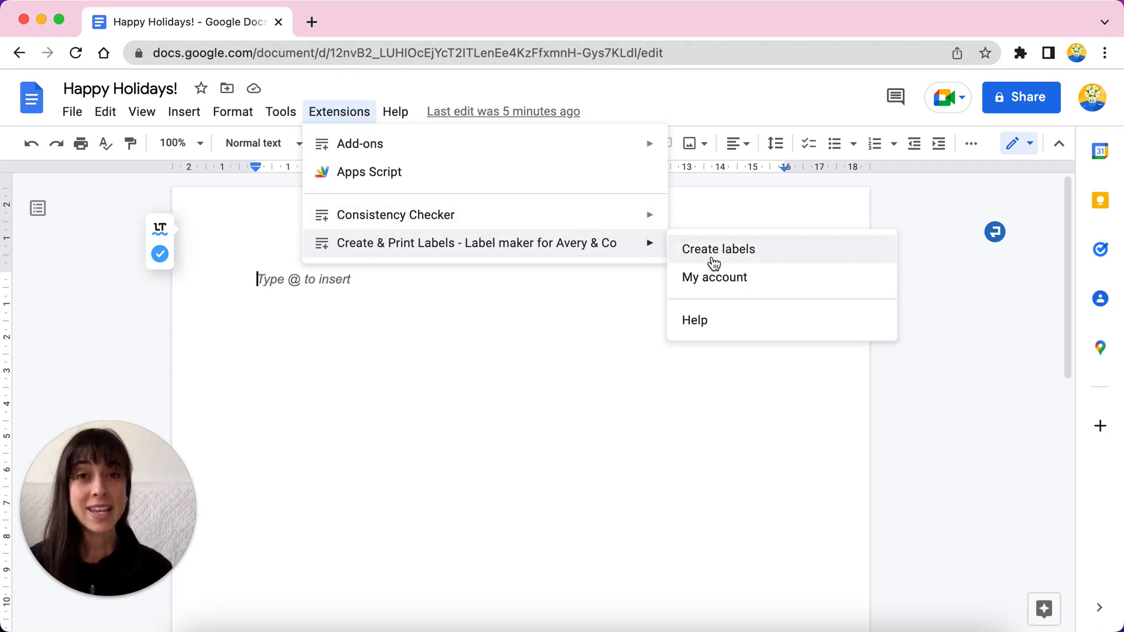
{"action": "left_click", "coordinate": [717, 248]}
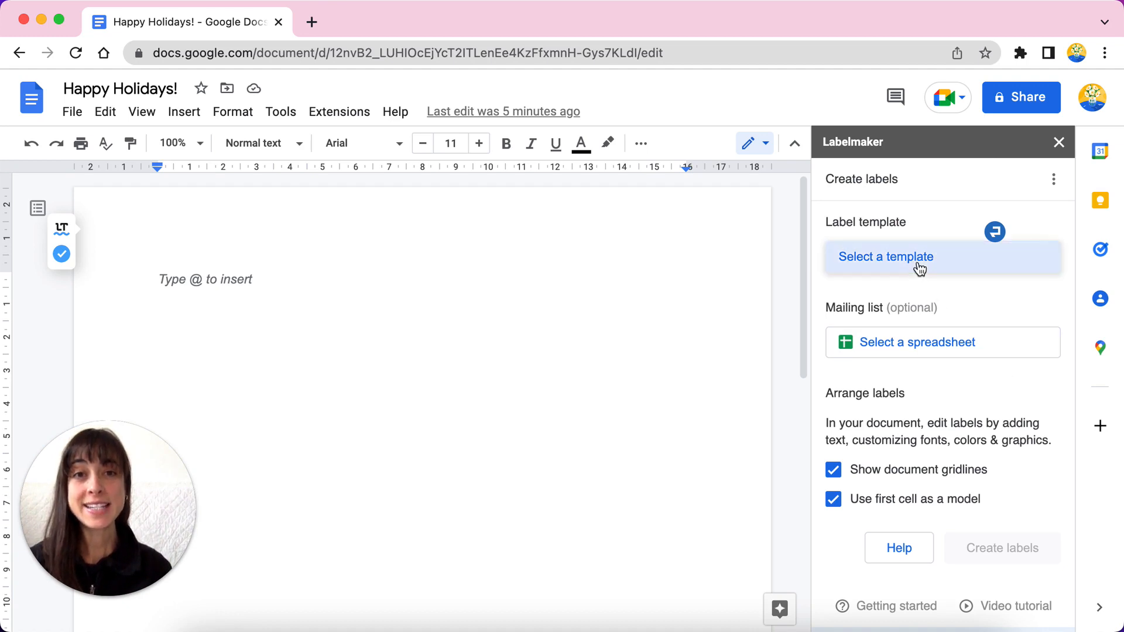
Step: Apply the Avery US Letter 5160 Easy Peel Address Labels template to the document
{"action": "left_click", "coordinate": [886, 256]}
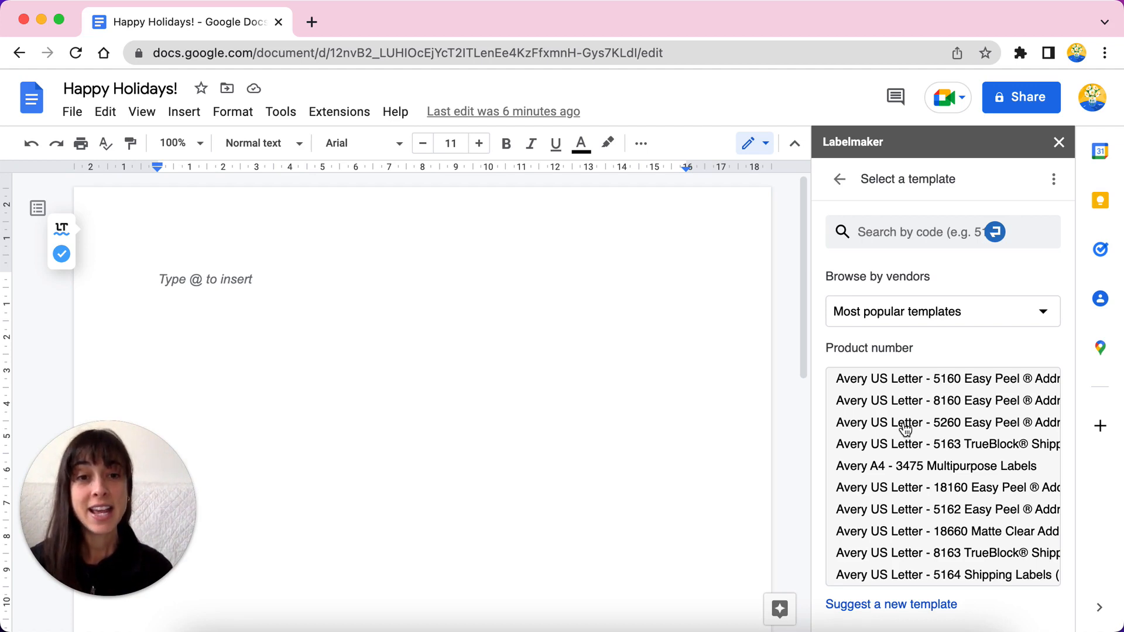
{"action": "mouse_move", "coordinate": [933, 415]}
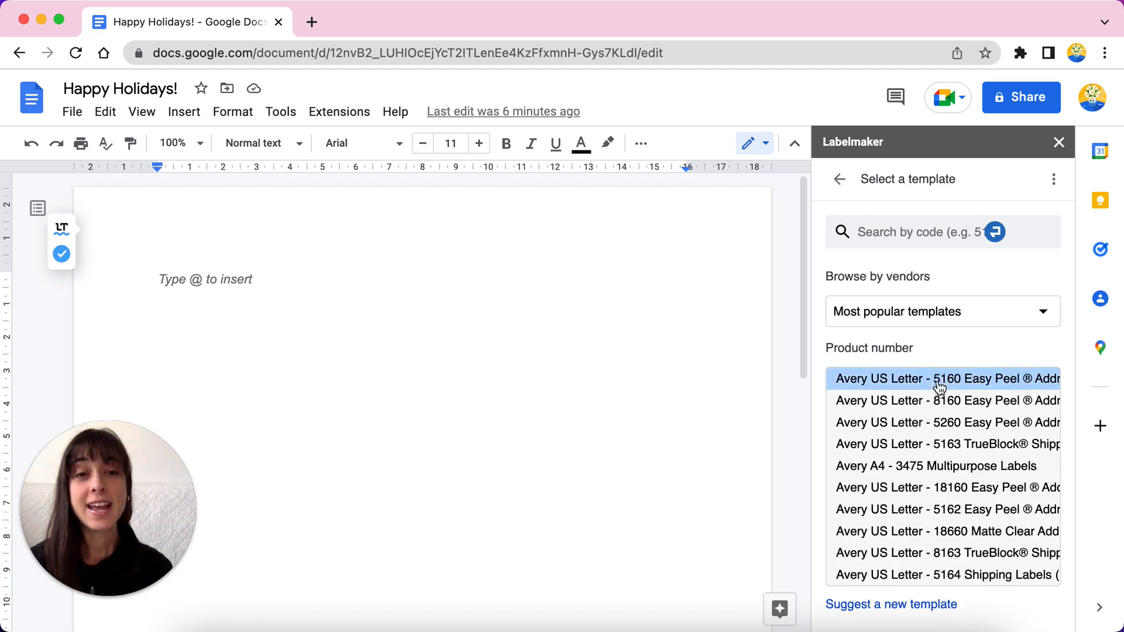
{"action": "left_click", "coordinate": [946, 378]}
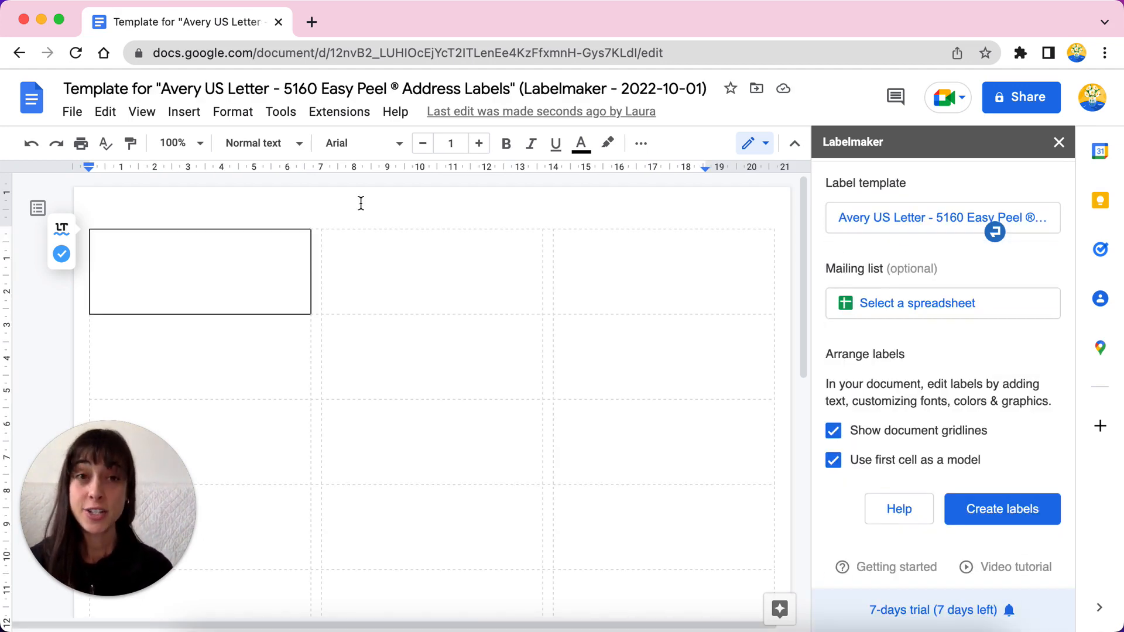
Step: Insert a two-column, one-row table into the first label cell
{"action": "left_click", "coordinate": [215, 270]}
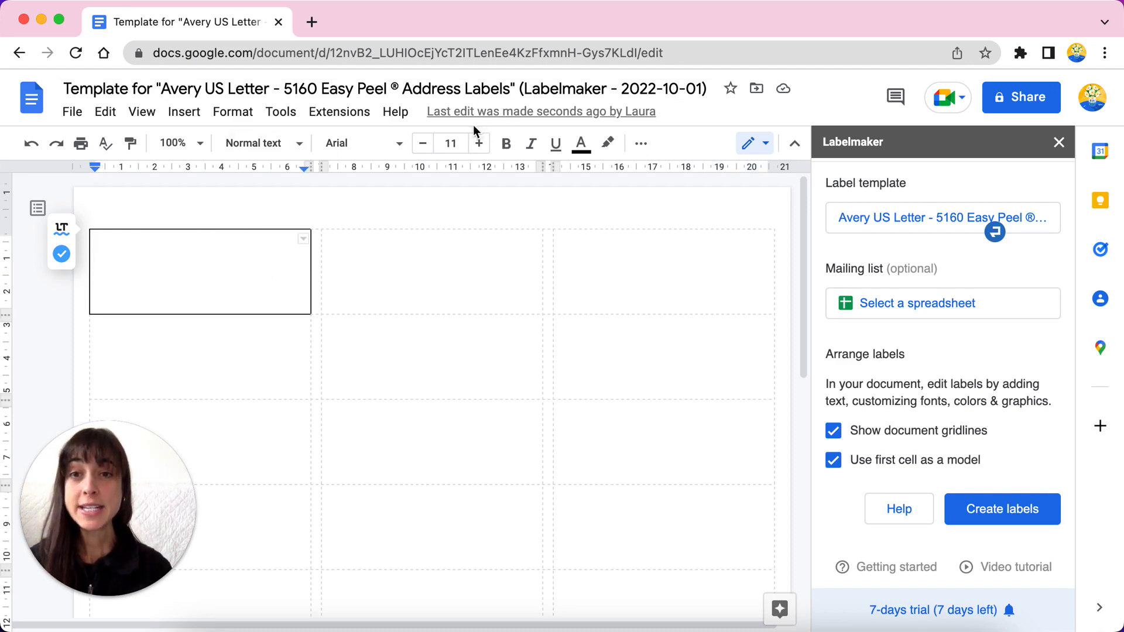
{"action": "left_click", "coordinate": [450, 143]}
{"action": "type", "text": "1"}
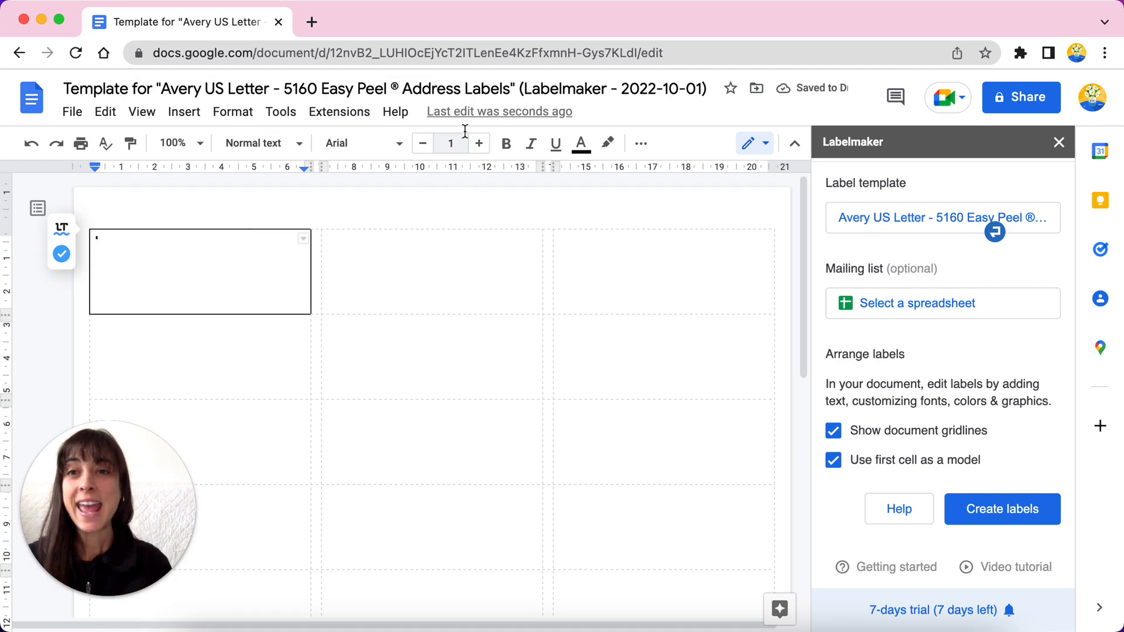
{"action": "left_click", "coordinate": [184, 113]}
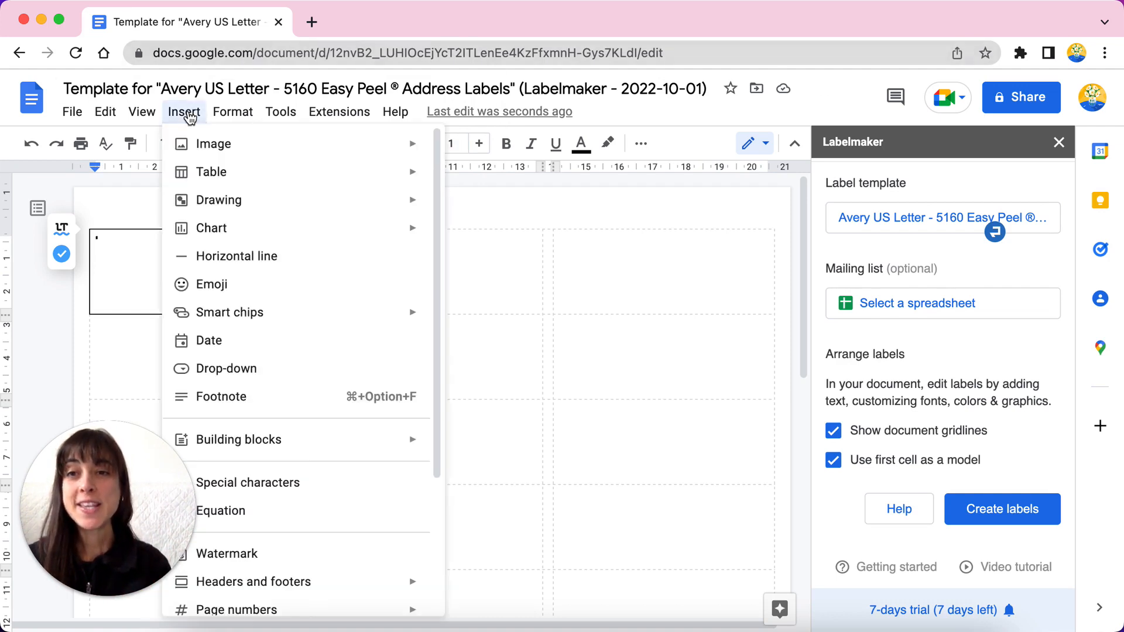
{"action": "mouse_move", "coordinate": [211, 172]}
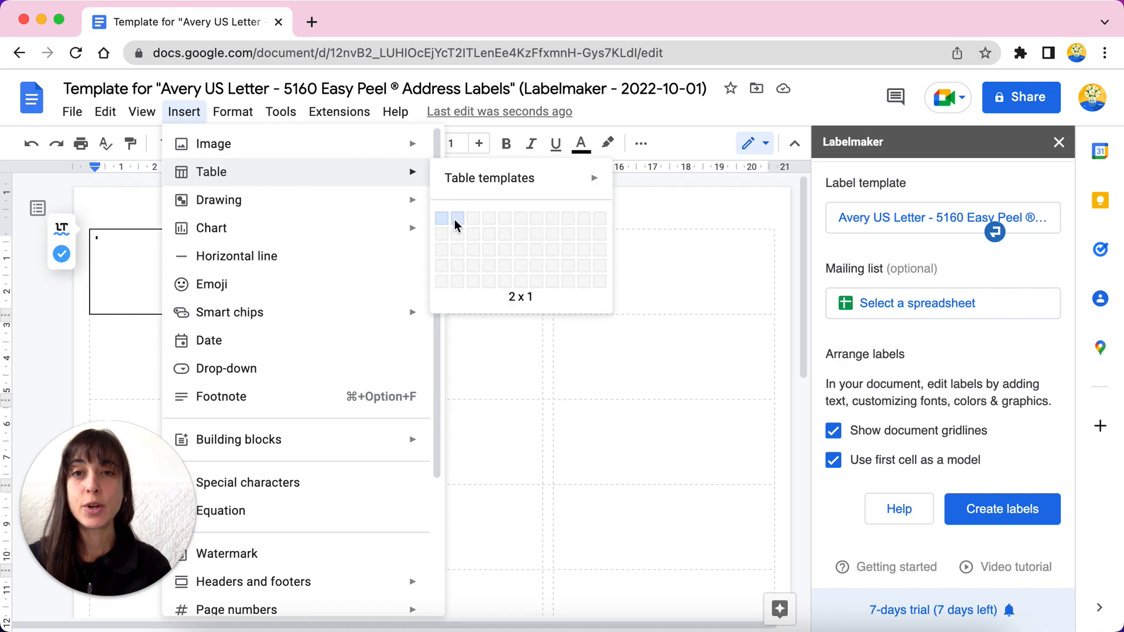
{"action": "left_click", "coordinate": [456, 217]}
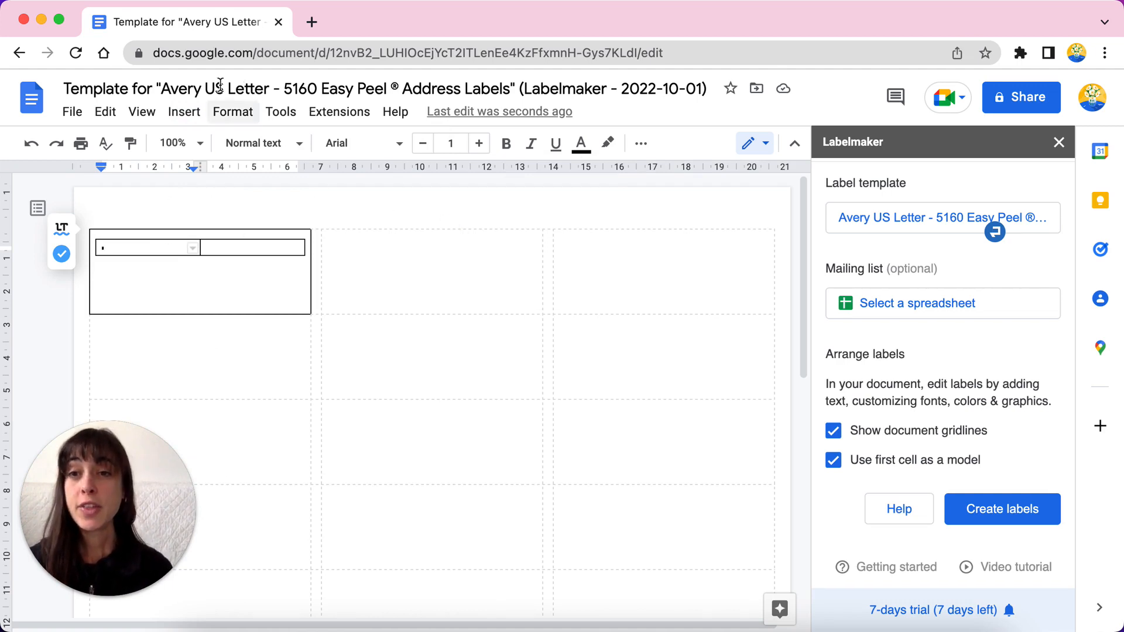
Step: Upload Holidays.png into the left table cell and shrink the bird image to fit
{"action": "left_click", "coordinate": [184, 112]}
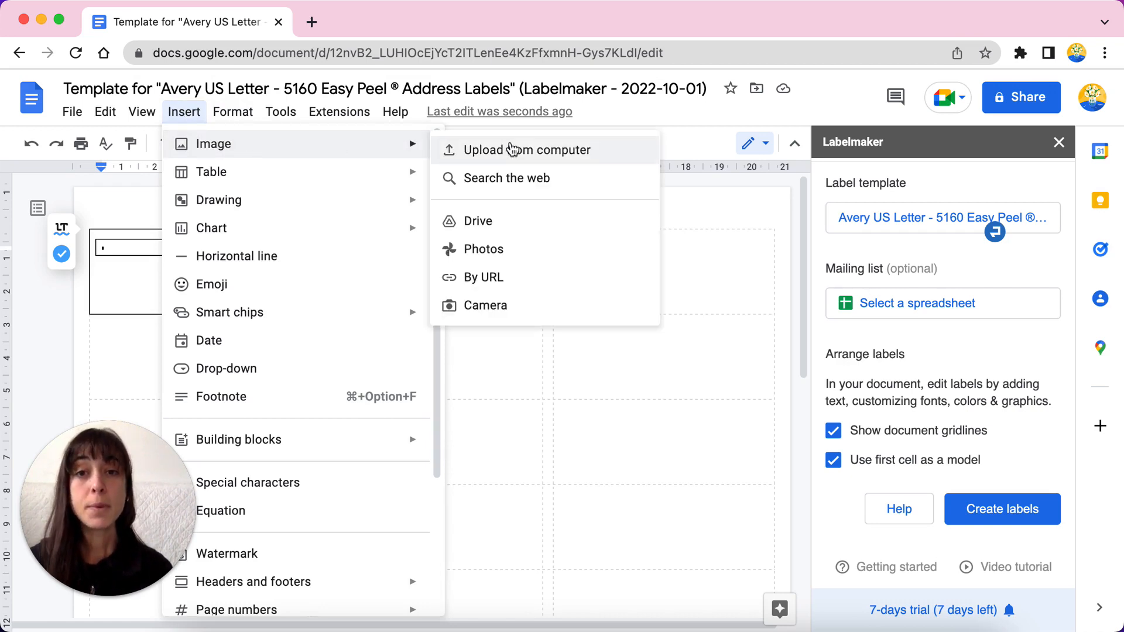
{"action": "left_click", "coordinate": [529, 149]}
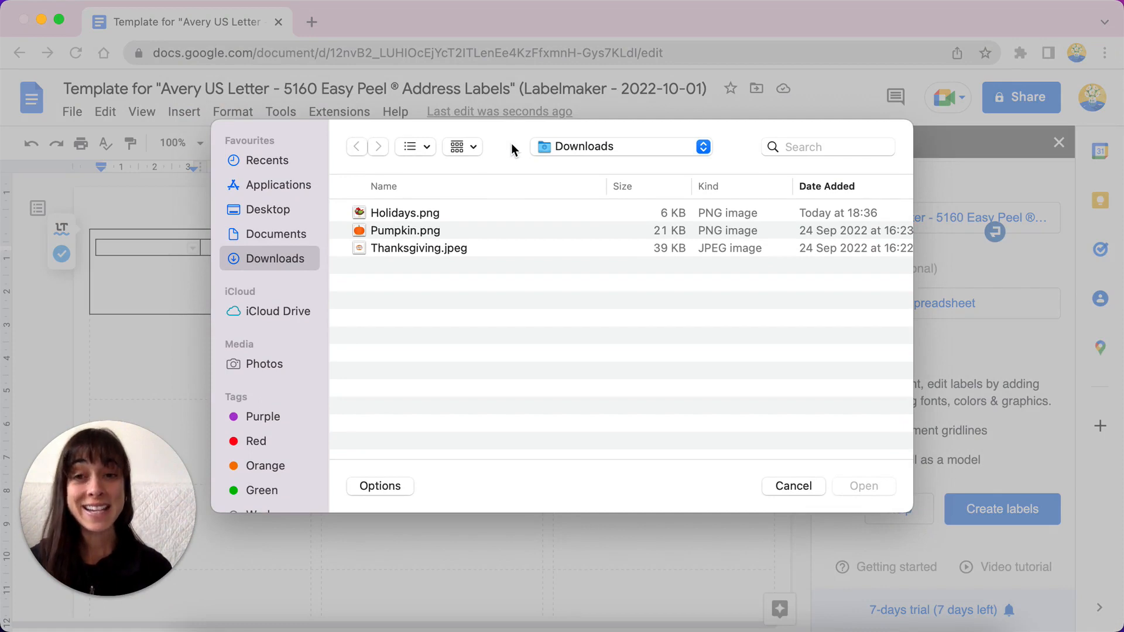
{"action": "left_click", "coordinate": [404, 212]}
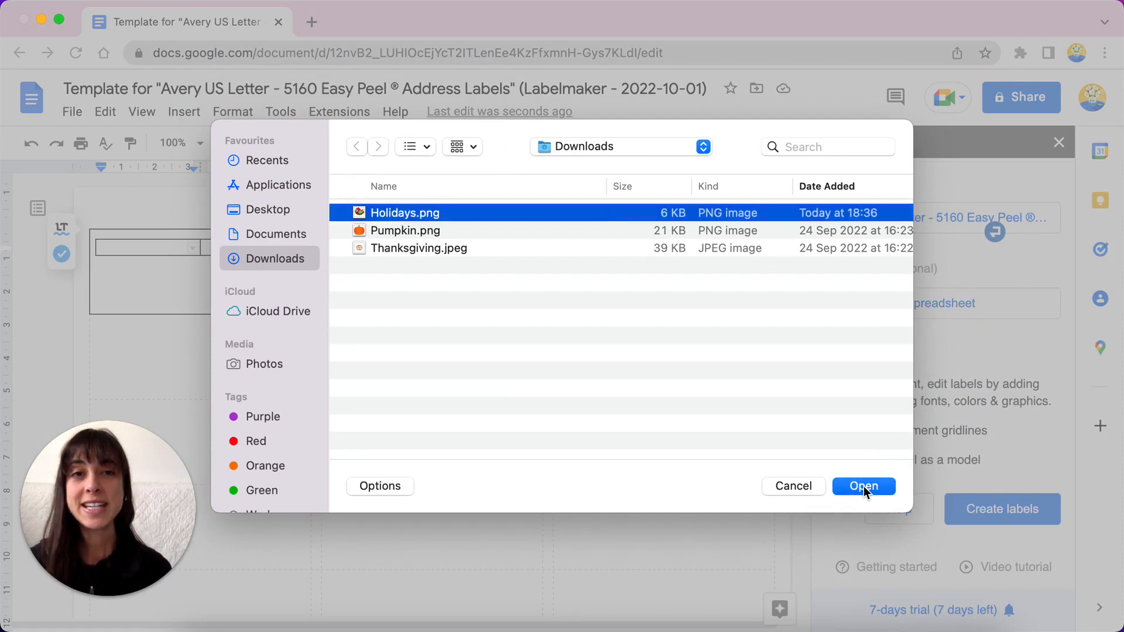
{"action": "left_click", "coordinate": [863, 486]}
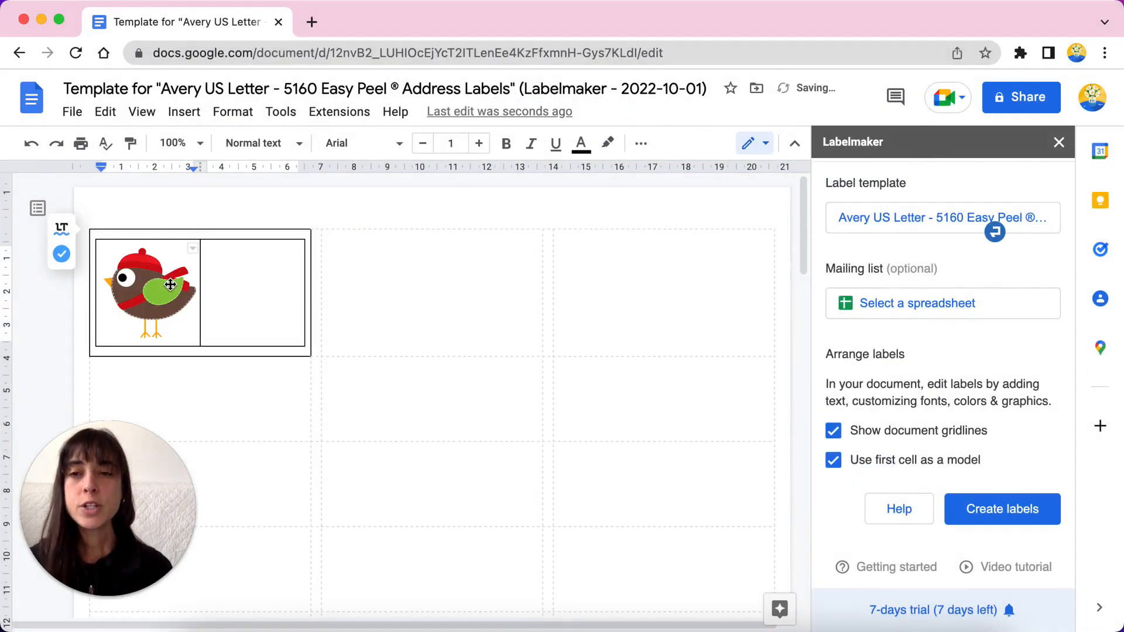
{"action": "left_click", "coordinate": [149, 287]}
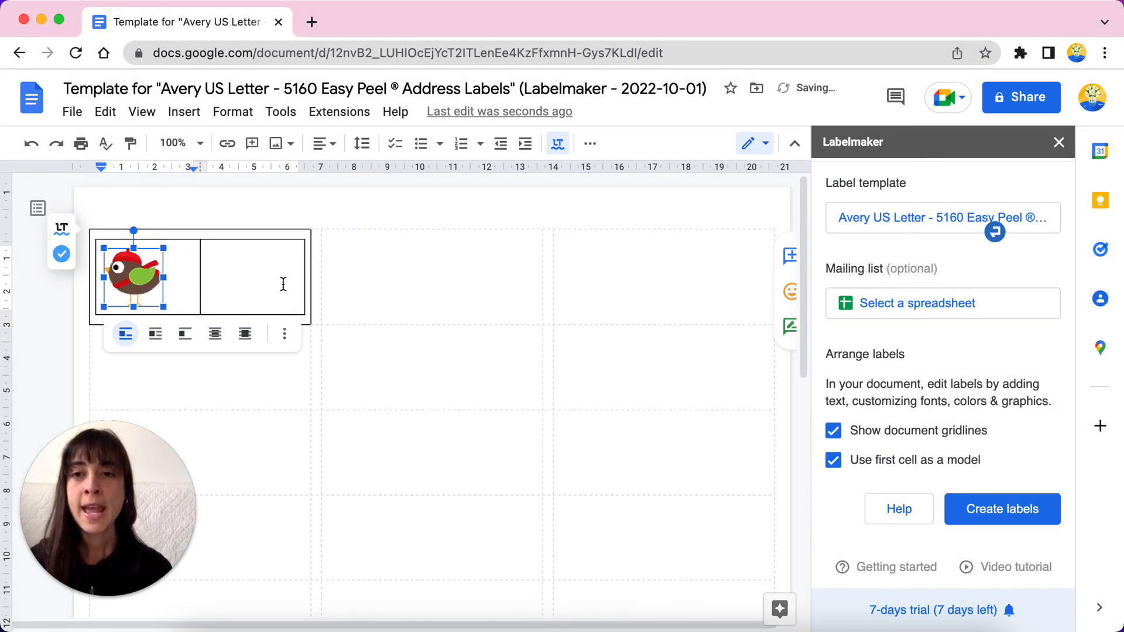
Step: Enter 'Happy Holidays!' in the right cell beside the bird image
{"action": "left_click", "coordinate": [254, 277]}
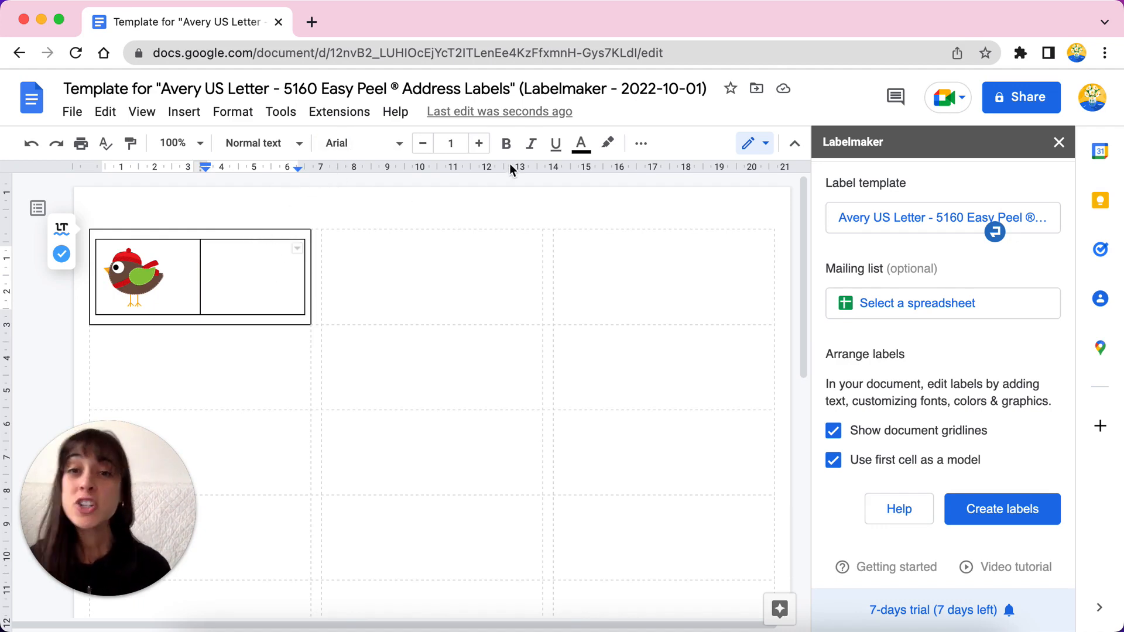
{"action": "left_click", "coordinate": [246, 271]}
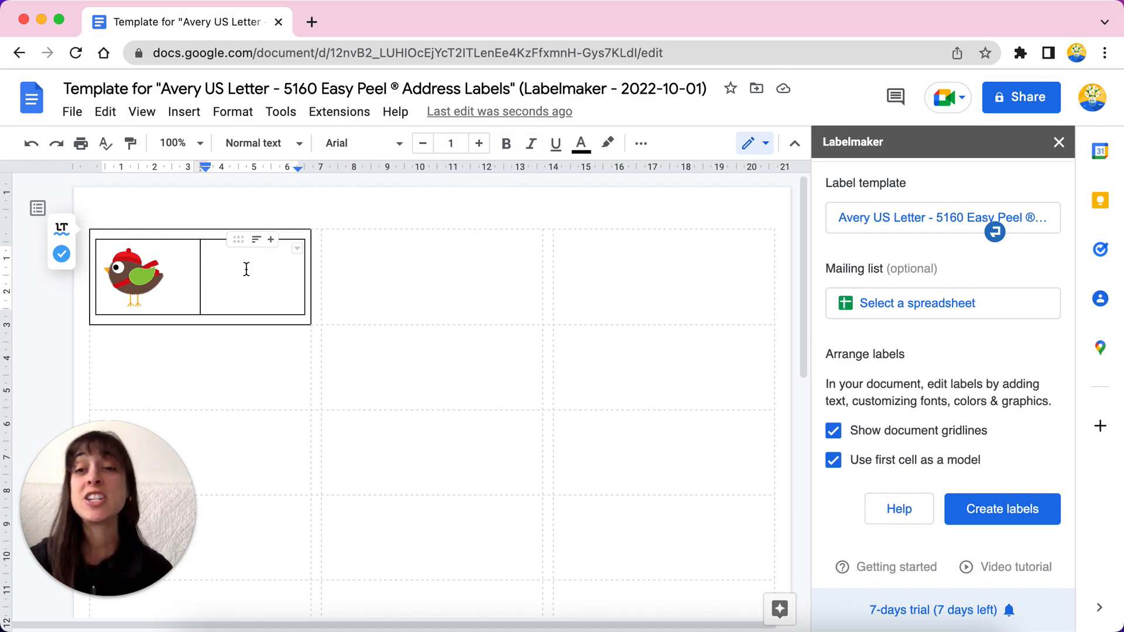
{"action": "type", "text": "Happy Holidays!"}
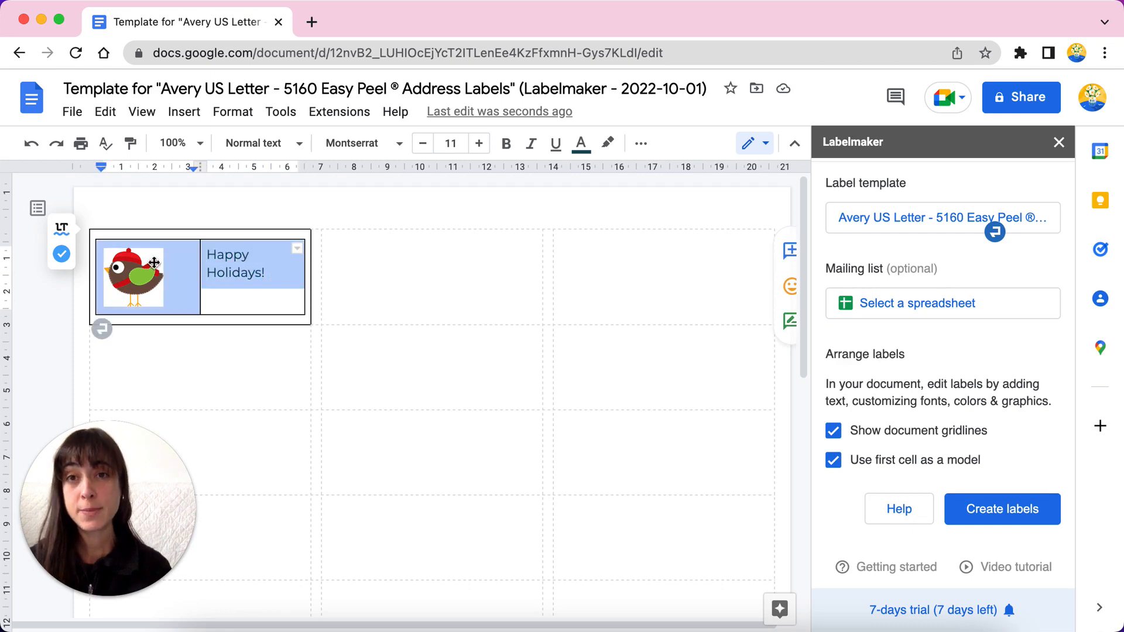
{"action": "mouse_move", "coordinate": [639, 143]}
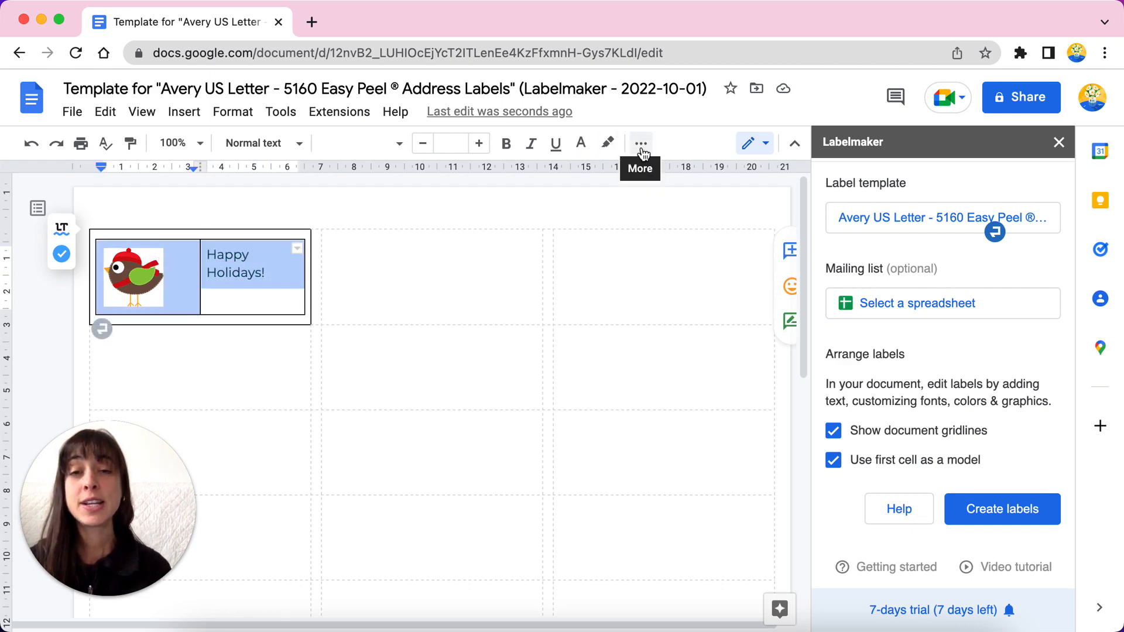
Step: Set the inner table's border width to 0pt so the label shows no lines
{"action": "left_click", "coordinate": [639, 143]}
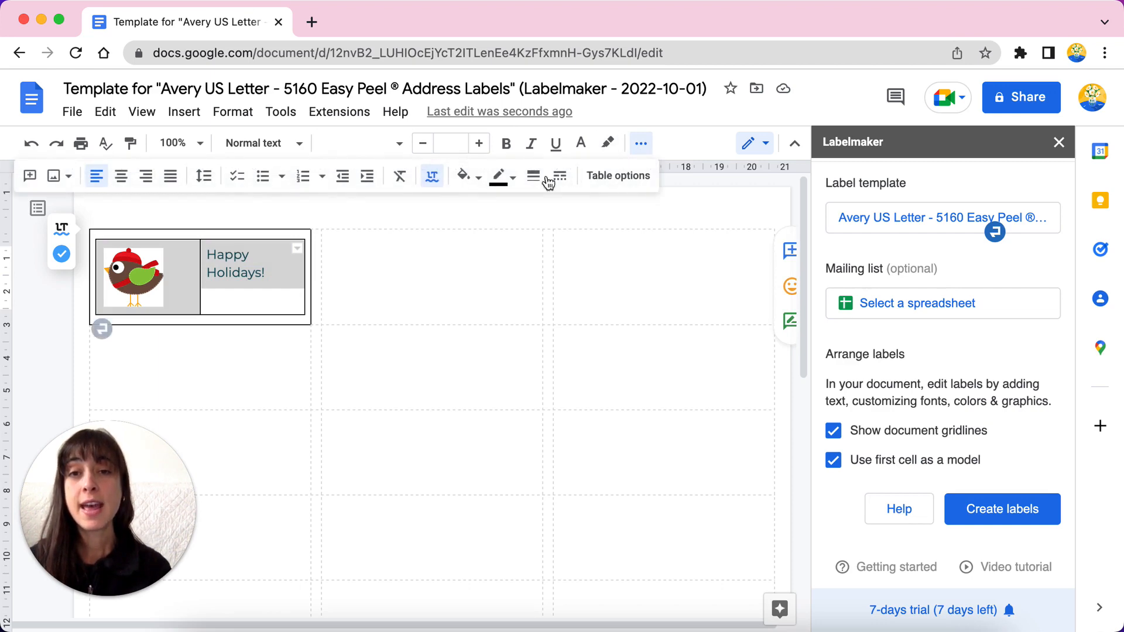
{"action": "left_click", "coordinate": [534, 177]}
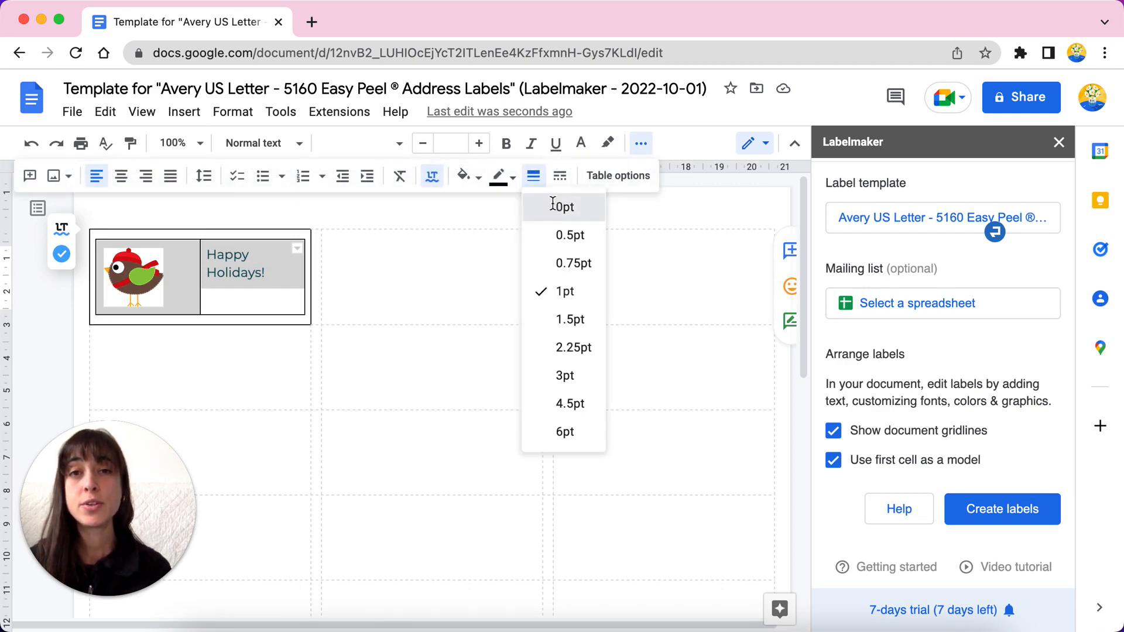
{"action": "left_click", "coordinate": [563, 206]}
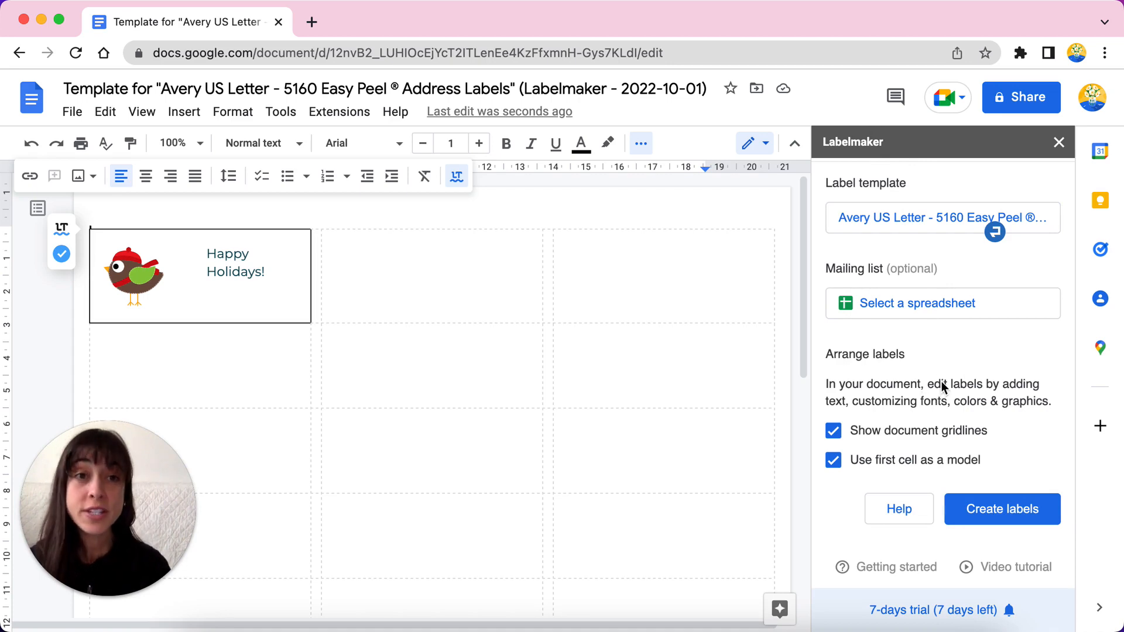
{"action": "mouse_move", "coordinate": [833, 459]}
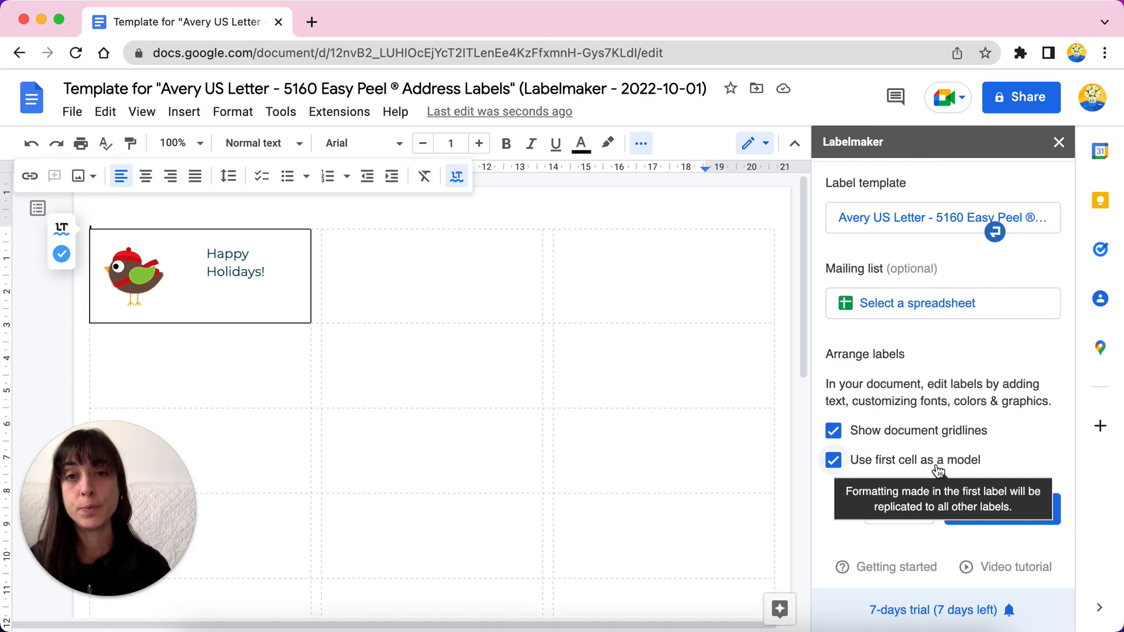
Step: Create the full label sheet and open the generated labels document
{"action": "left_click", "coordinate": [1029, 509]}
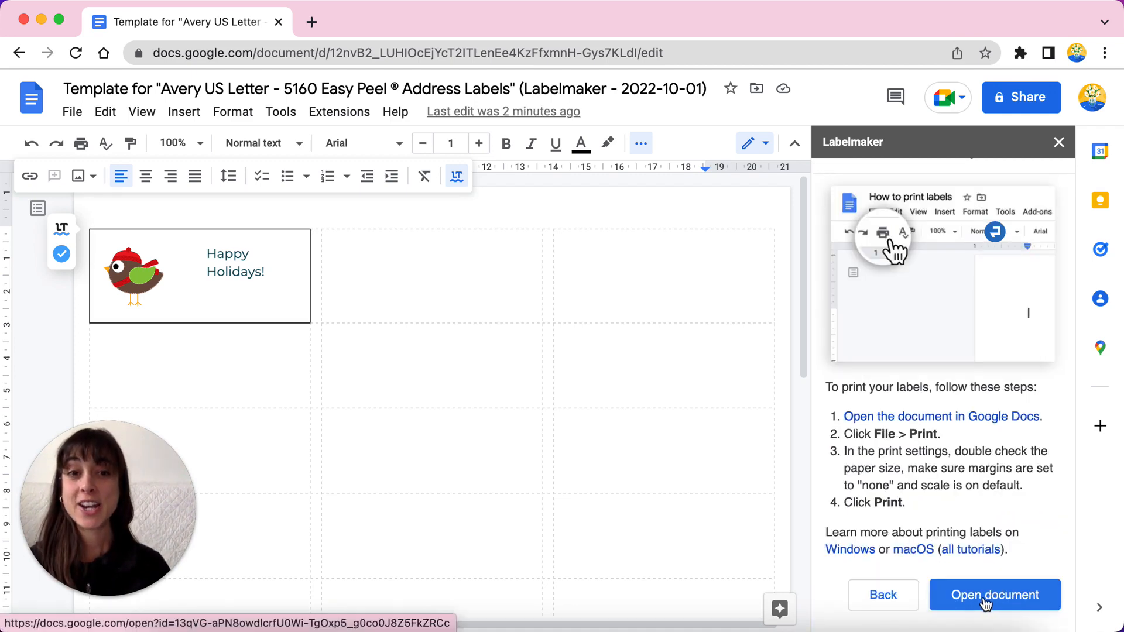
{"action": "left_click", "coordinate": [994, 595]}
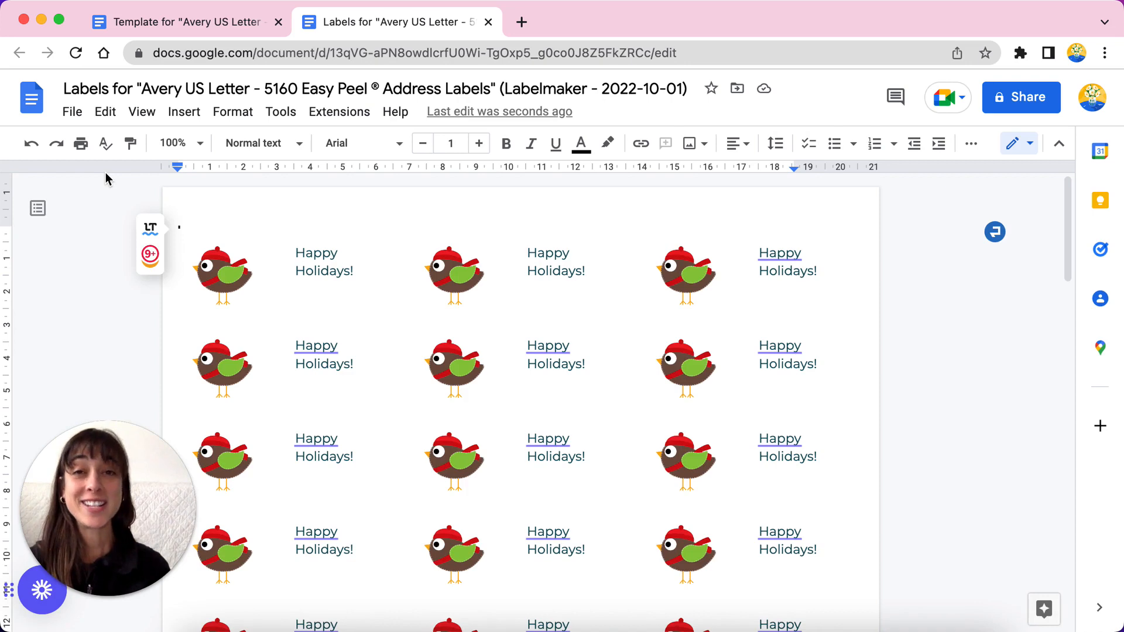
{"action": "mouse_move", "coordinate": [81, 143]}
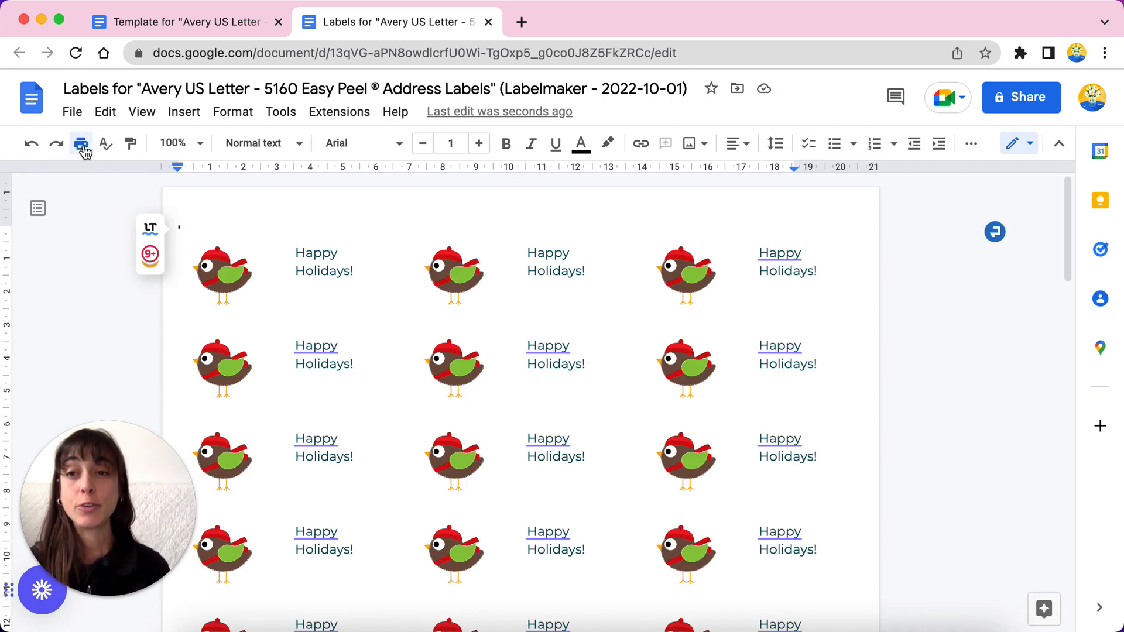
Step: Bring up print settings showing Letter paper, no margins and scale 100
{"action": "left_click", "coordinate": [80, 142]}
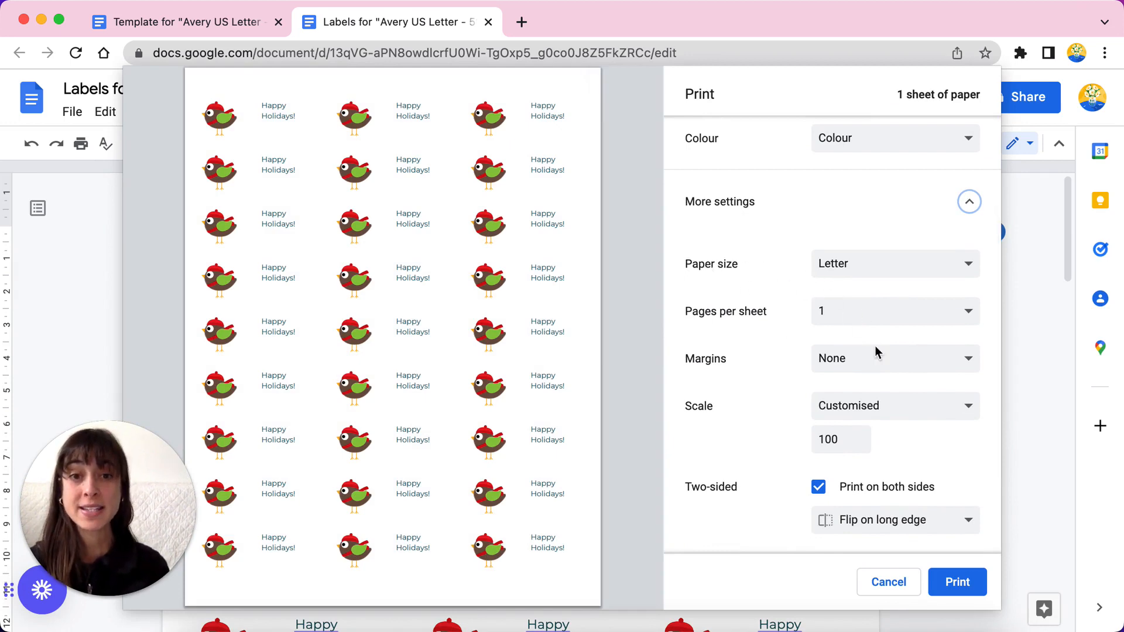
{"action": "mouse_move", "coordinate": [850, 385]}
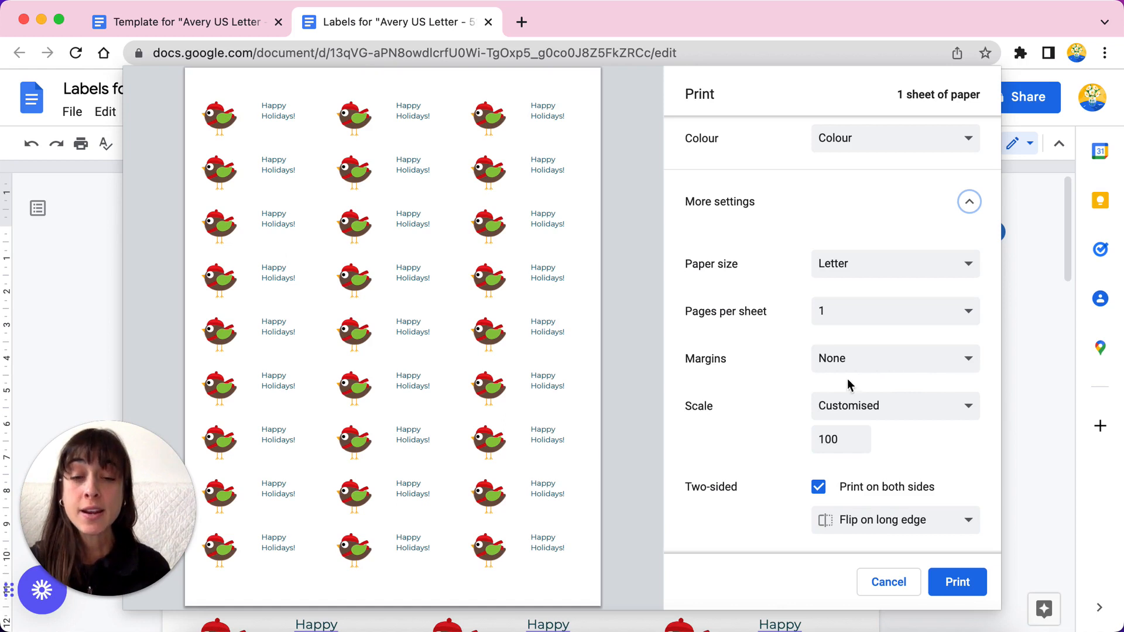